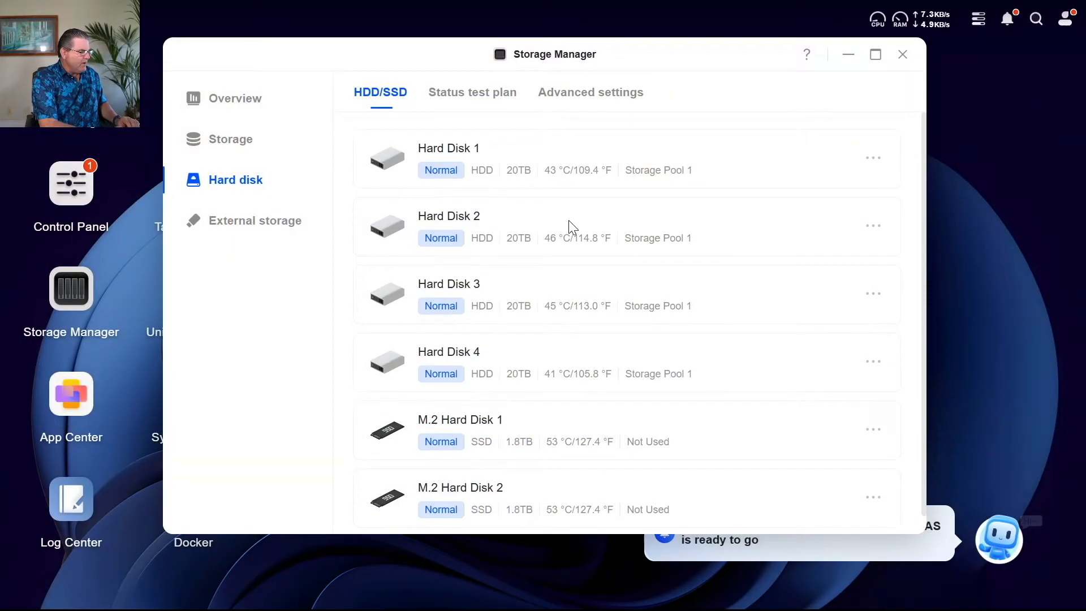
{"action": "mouse_move", "coordinate": [623, 231]}
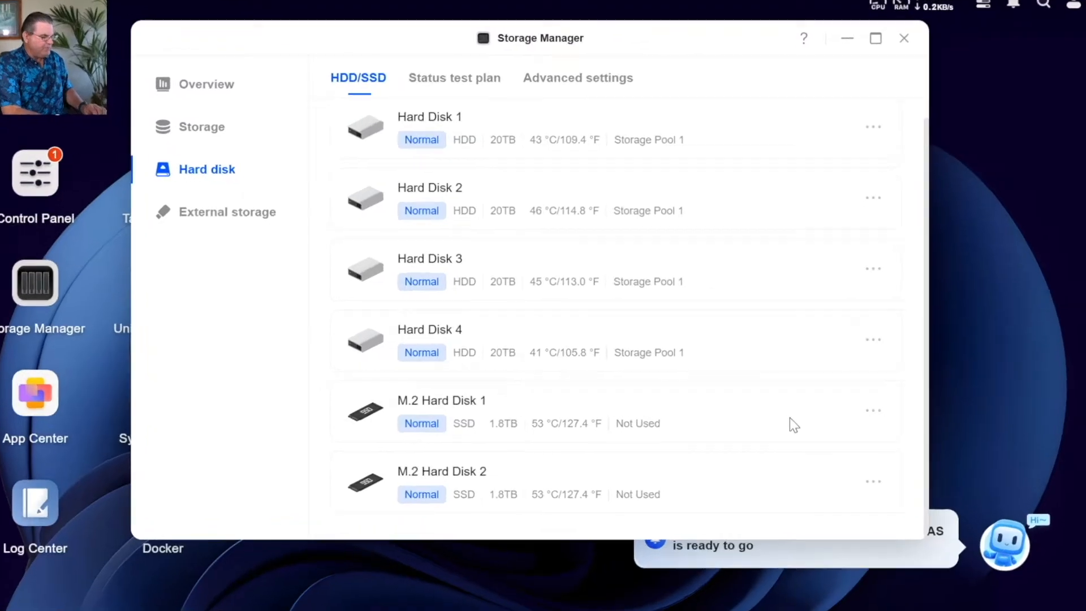
Bring up the actions menu for M.2 Hard Disk 1 in the HDD/SSD list.
{"action": "left_click", "coordinate": [873, 411]}
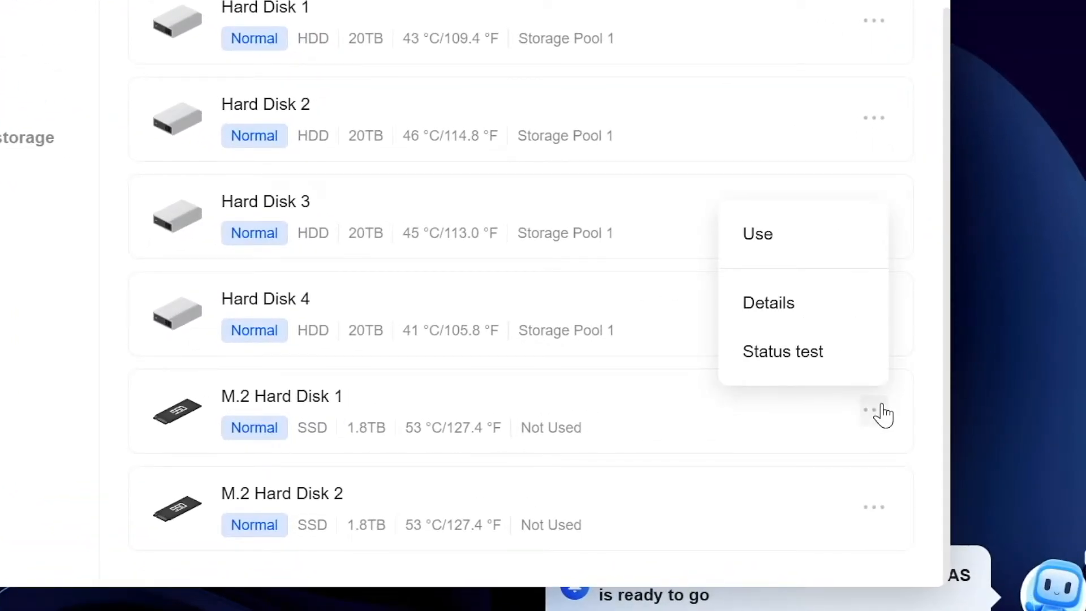
{"action": "mouse_move", "coordinate": [804, 226]}
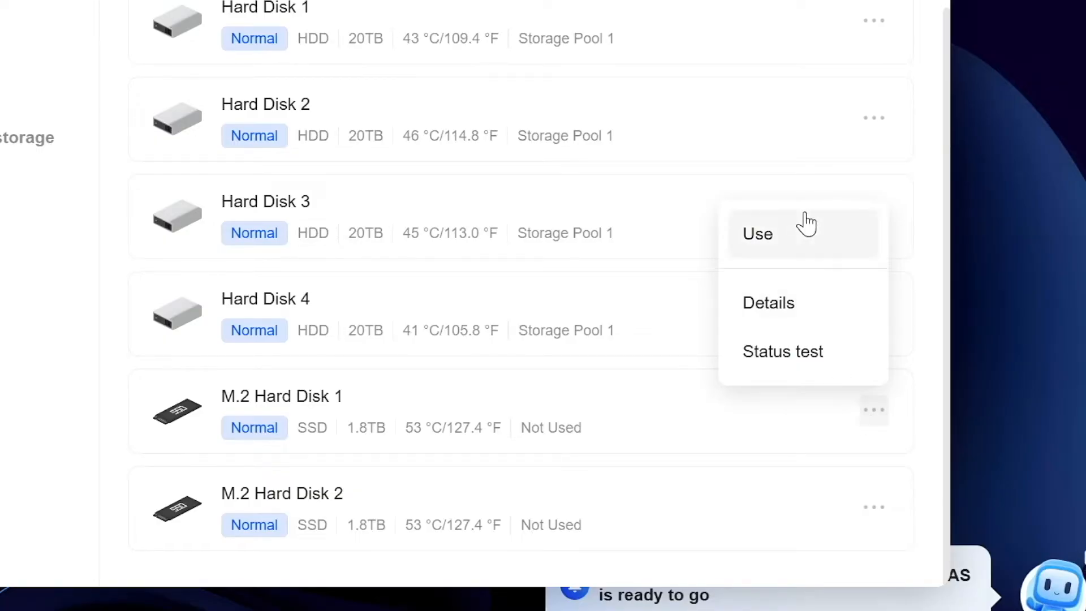
{"action": "mouse_move", "coordinate": [801, 235]}
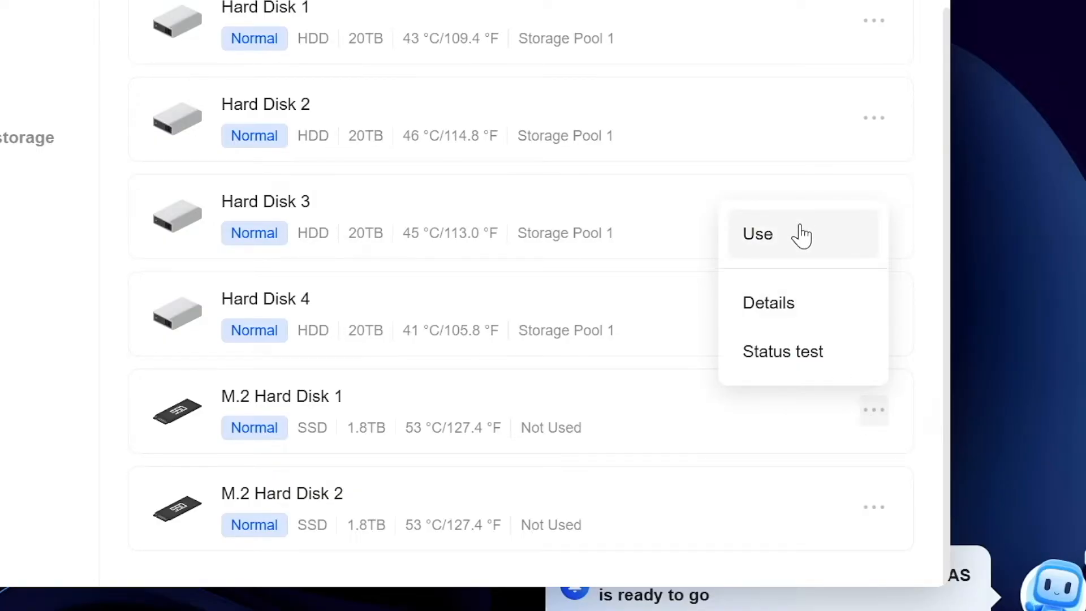
Start a new SSD cache from the M.2 SSD targeting Storage Pool 1.
{"action": "left_click", "coordinate": [758, 233]}
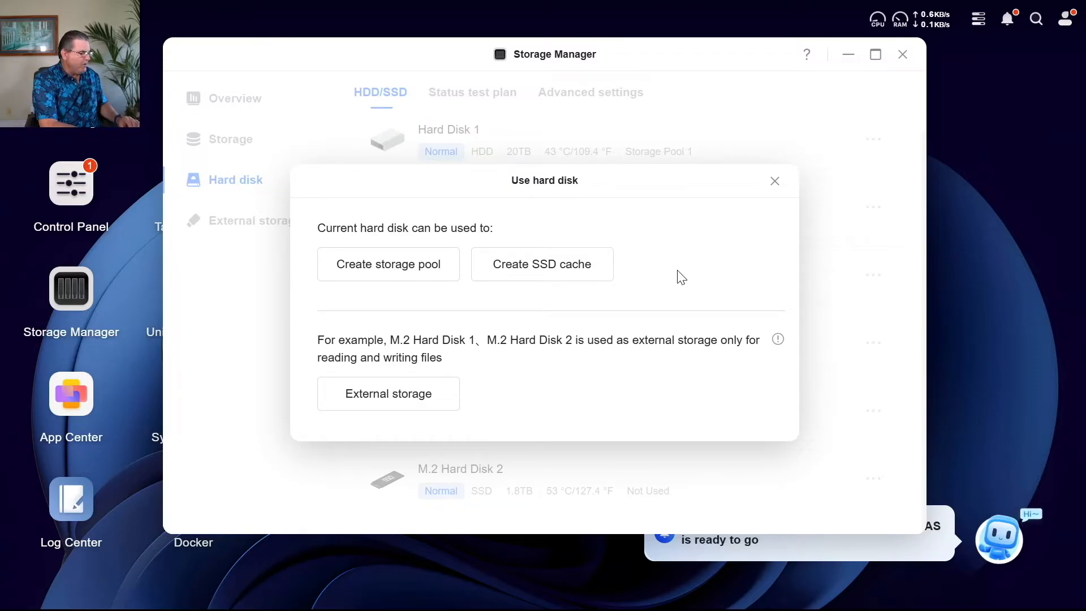
{"action": "mouse_move", "coordinate": [571, 276]}
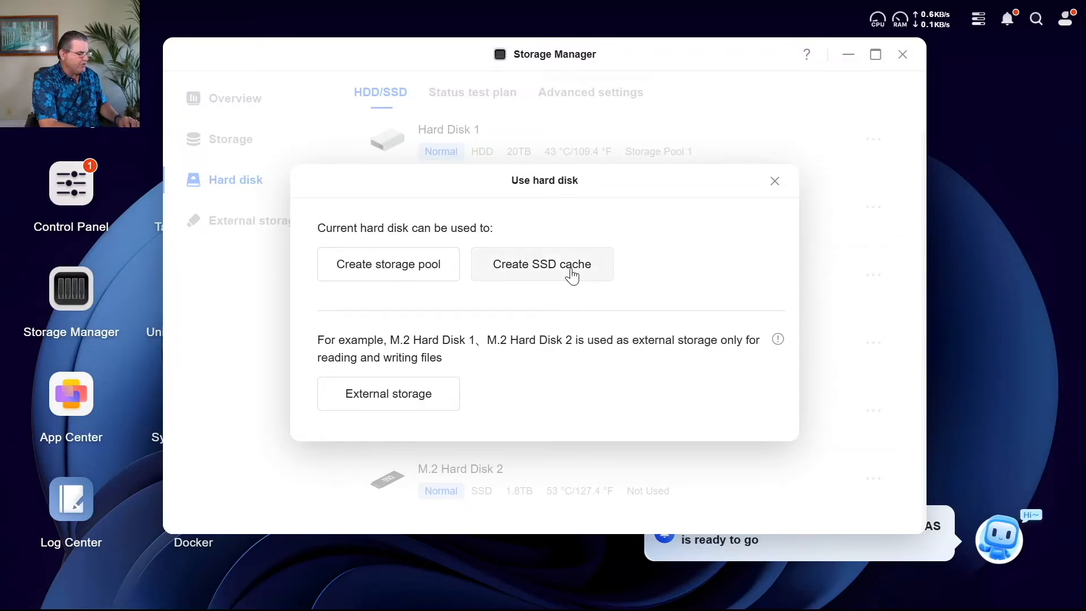
{"action": "left_click", "coordinate": [542, 265]}
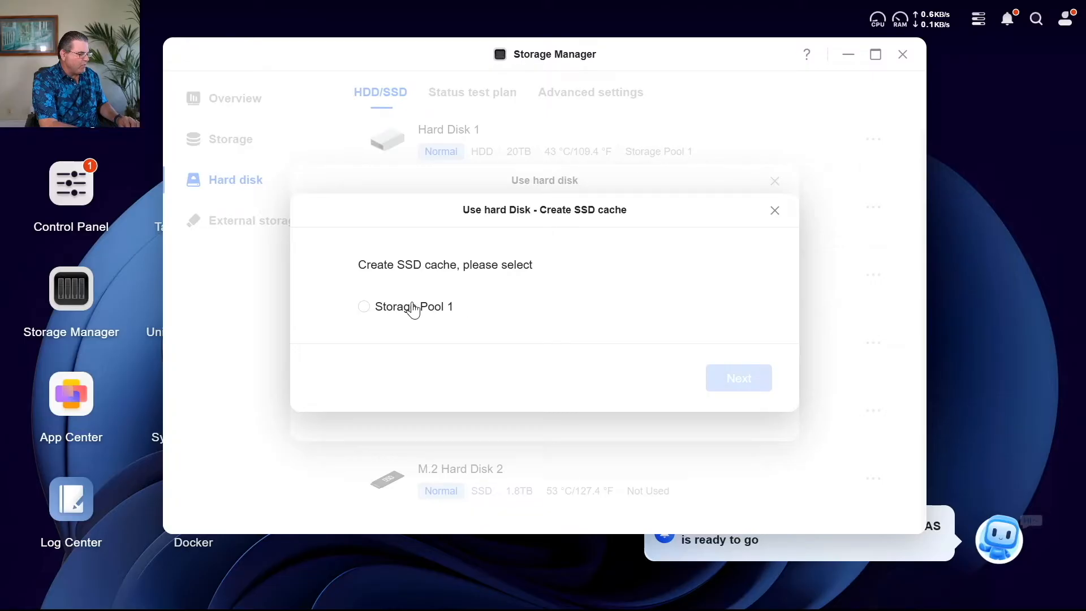
{"action": "left_click", "coordinate": [364, 307]}
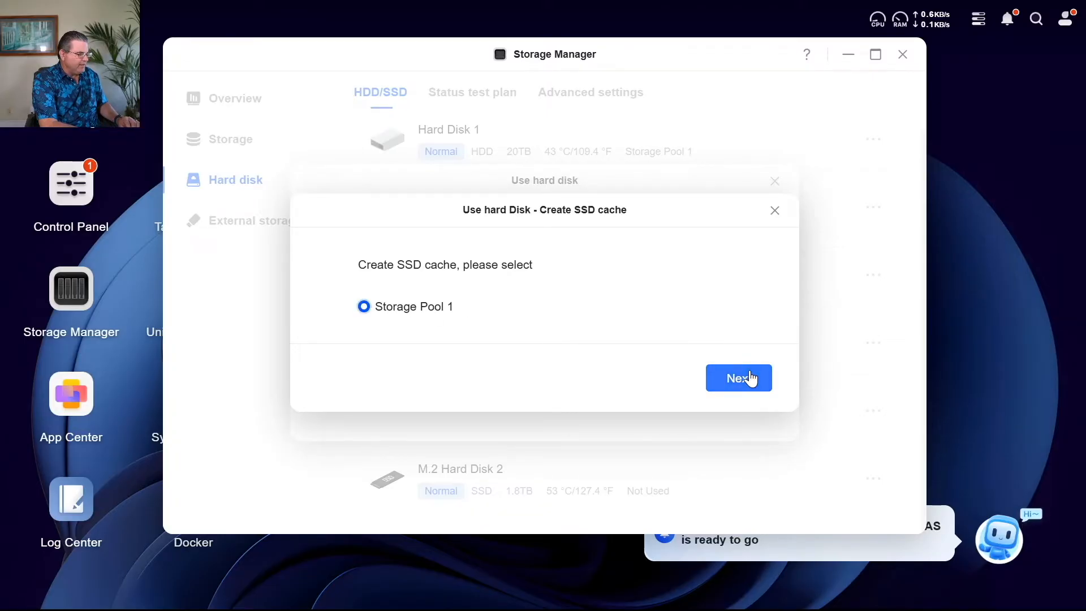
Set the cache to serve Volume 1 in Read/write cache mode.
{"action": "left_click", "coordinate": [739, 378]}
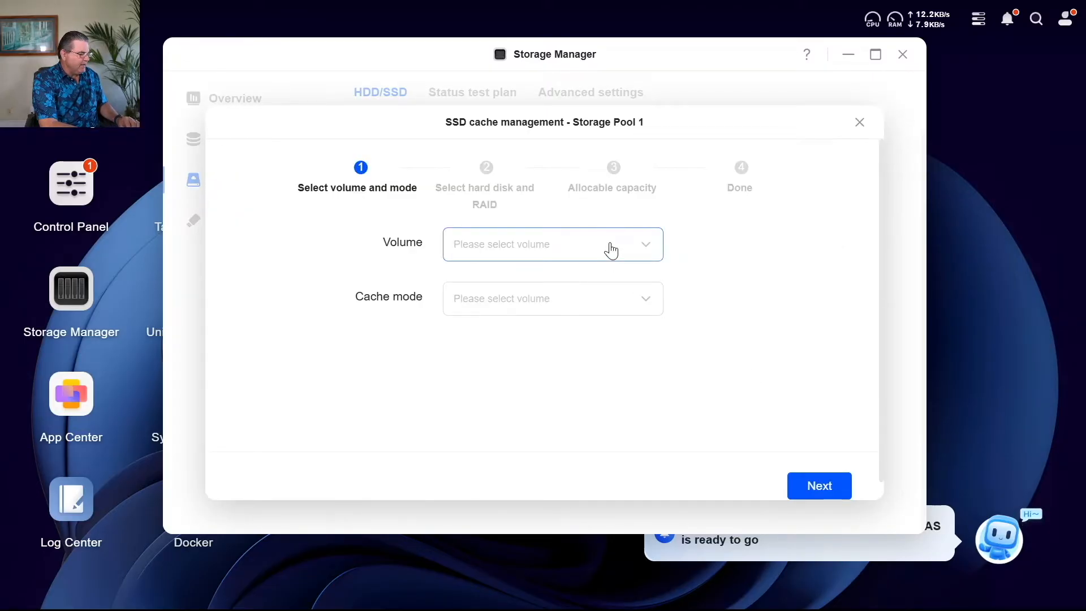
{"action": "left_click", "coordinate": [552, 244]}
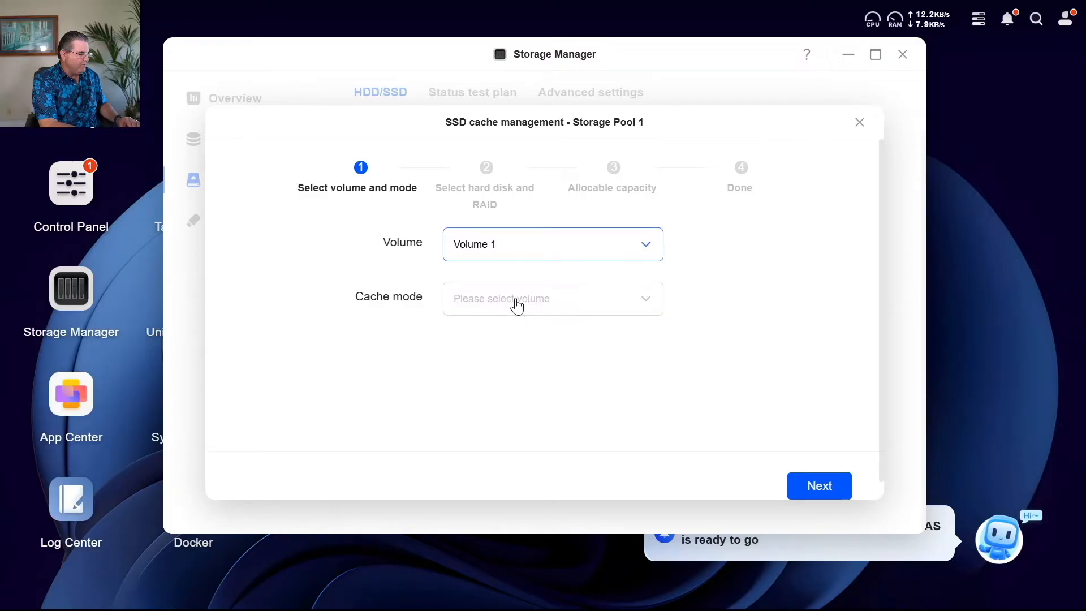
{"action": "left_click", "coordinate": [552, 299]}
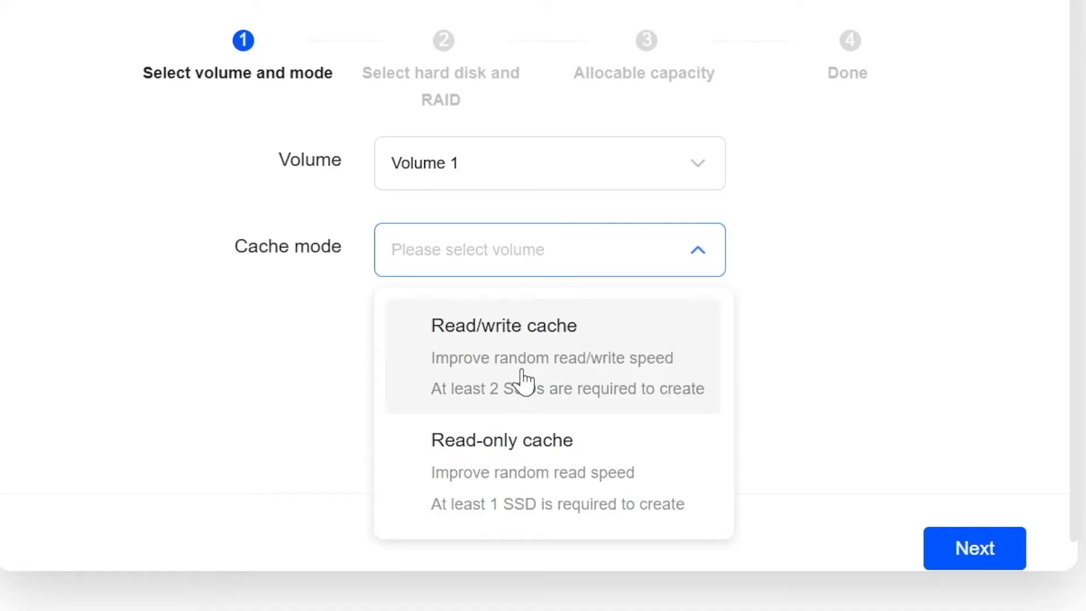
{"action": "mouse_move", "coordinate": [565, 376]}
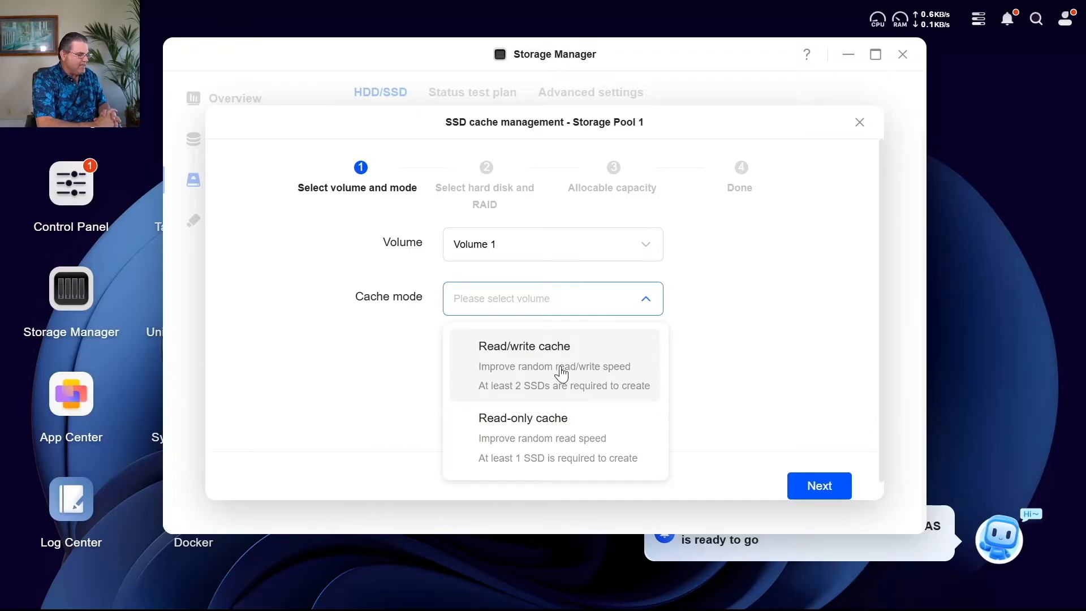
{"action": "left_click", "coordinate": [524, 346]}
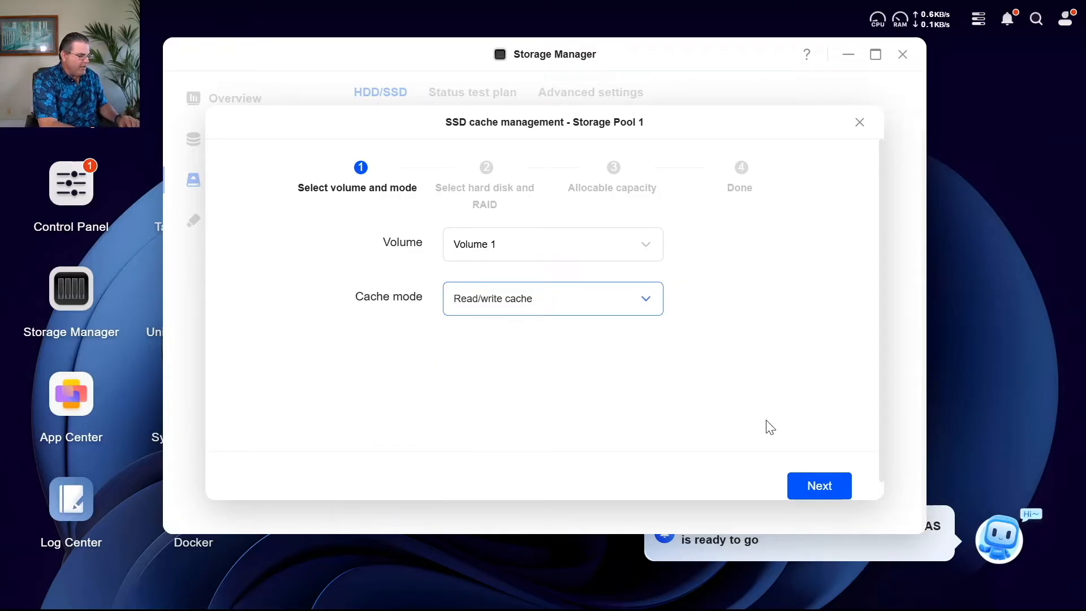
Acknowledge the read/write data-loss risk and confirm the cache allocation.
{"action": "left_click", "coordinate": [819, 485]}
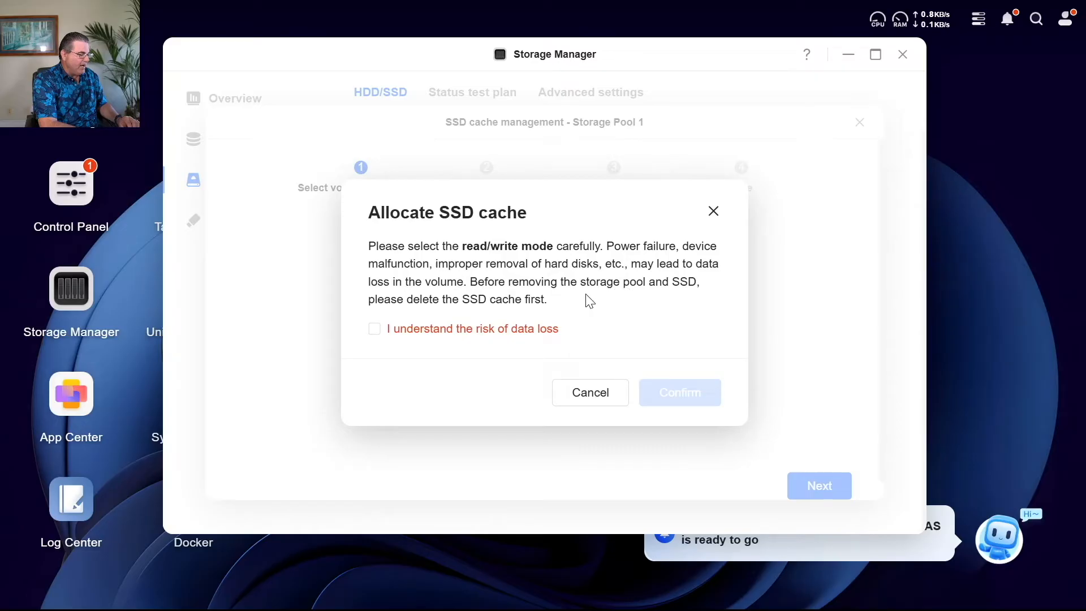
{"action": "mouse_move", "coordinate": [573, 299]}
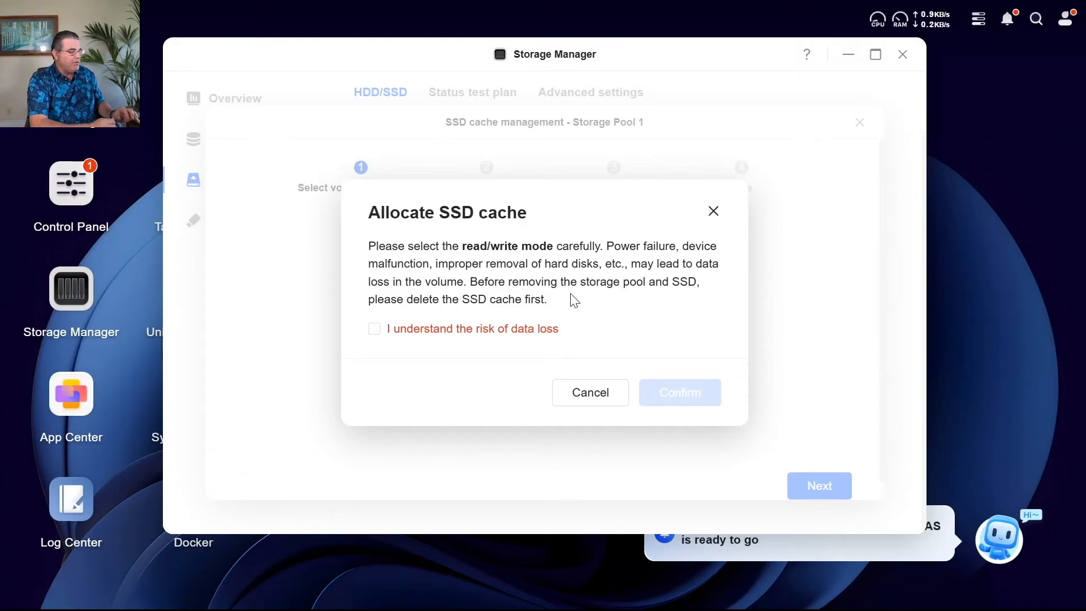
{"action": "left_click", "coordinate": [373, 328]}
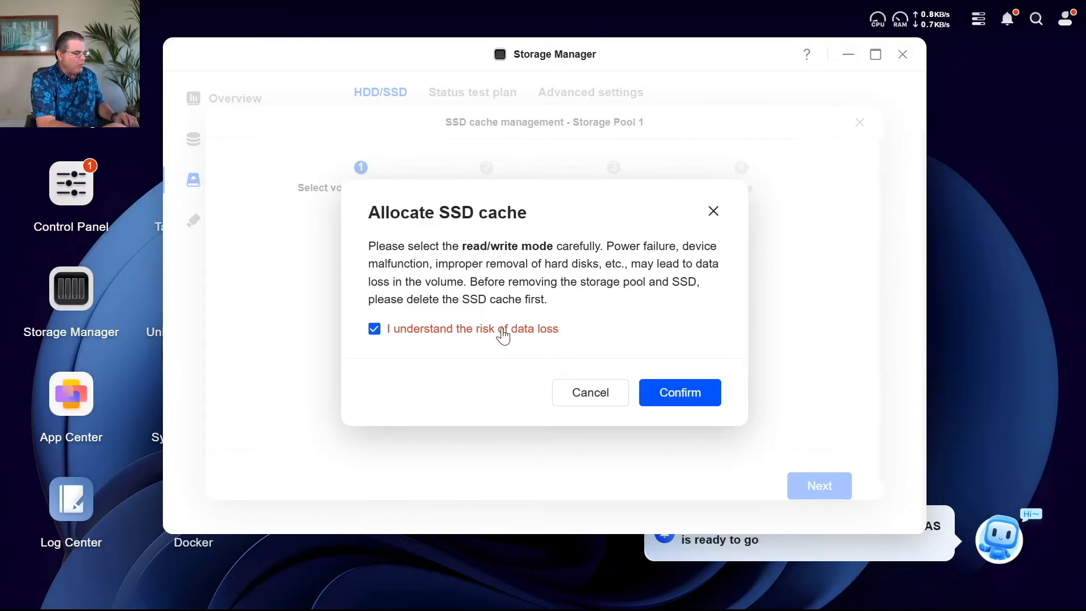
{"action": "mouse_move", "coordinate": [618, 308]}
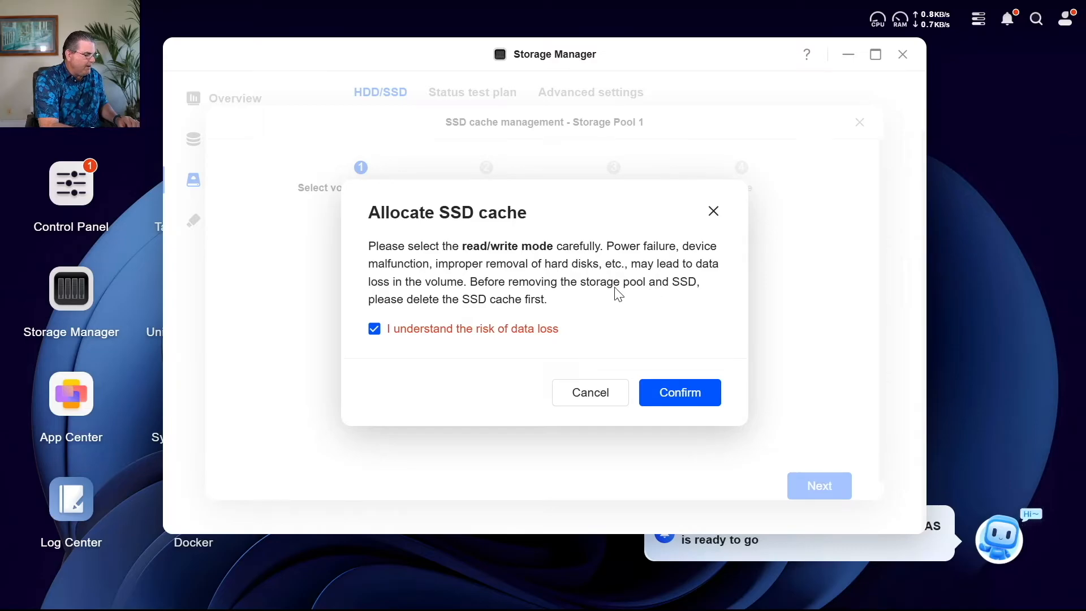
{"action": "left_click", "coordinate": [678, 393]}
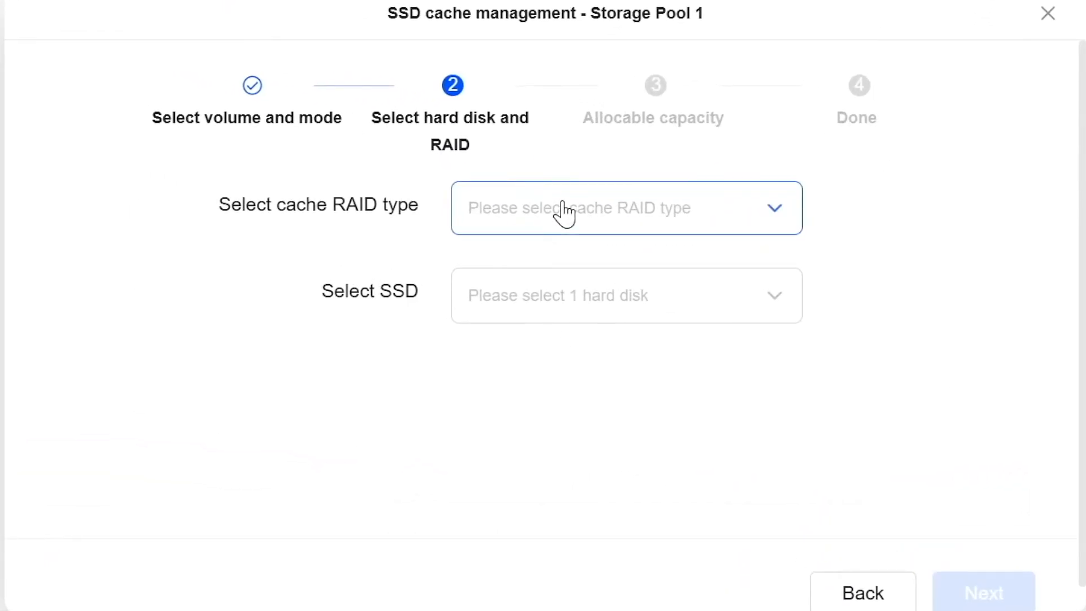
Use RAID 1 across M.2 Hard Disk 1 and 2 and continue to capacity.
{"action": "left_click", "coordinate": [627, 208]}
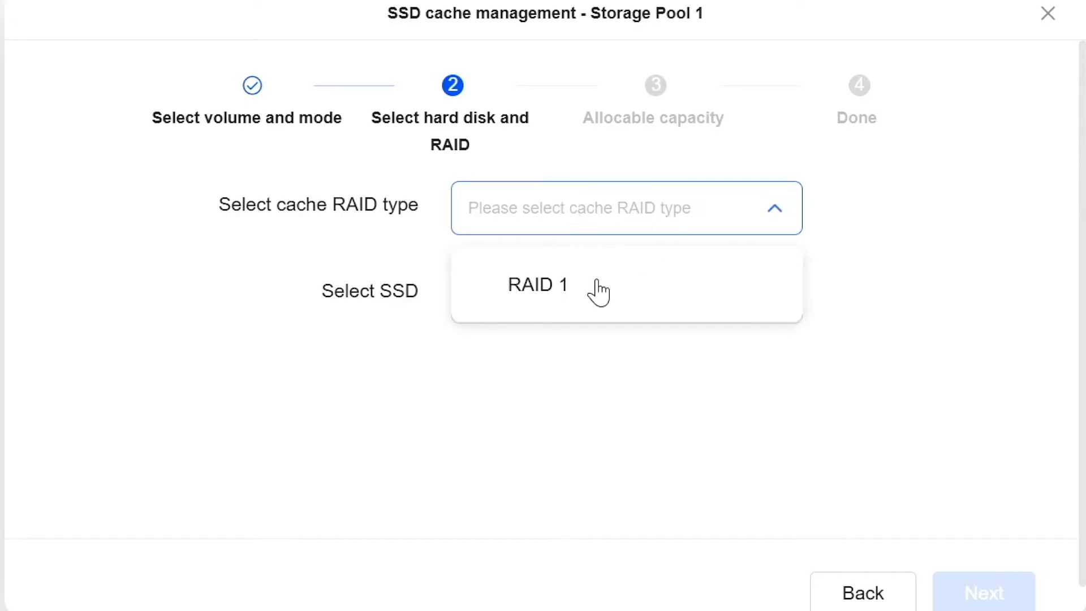
{"action": "left_click", "coordinate": [539, 285]}
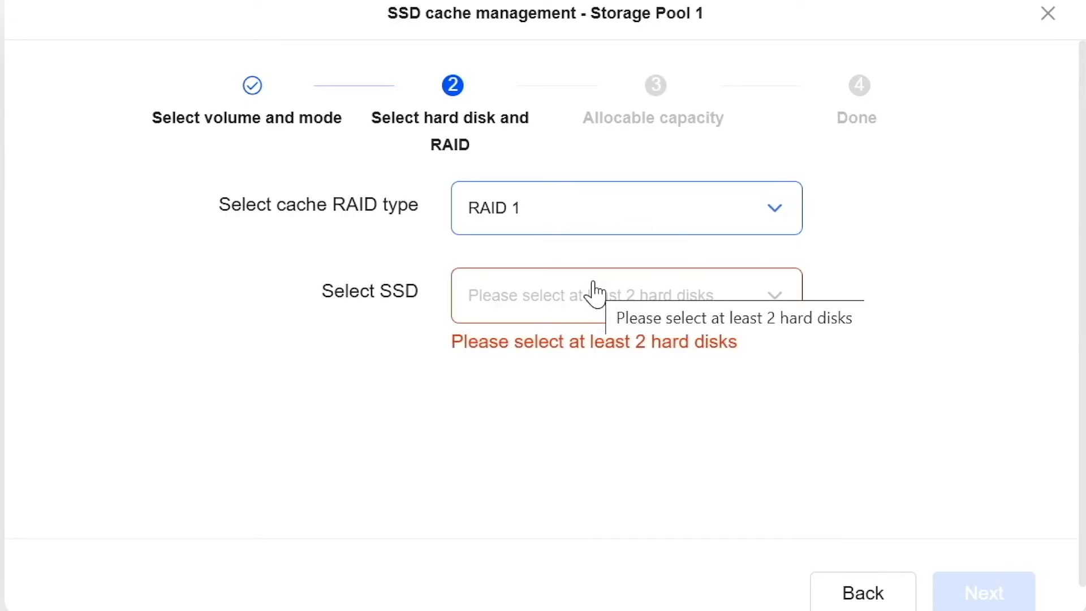
{"action": "left_click", "coordinate": [626, 295]}
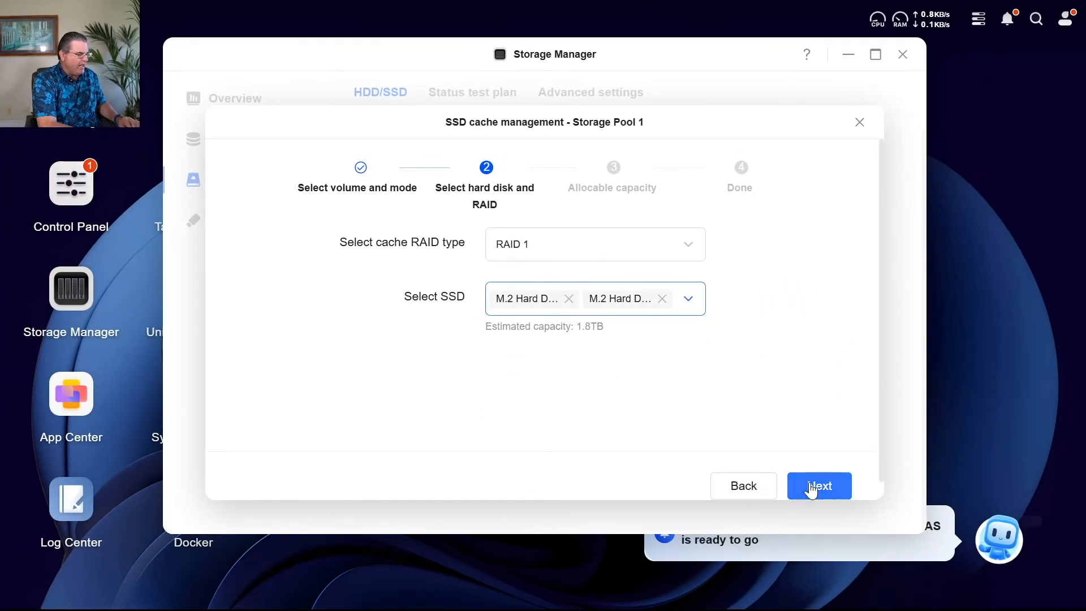
{"action": "left_click", "coordinate": [819, 486]}
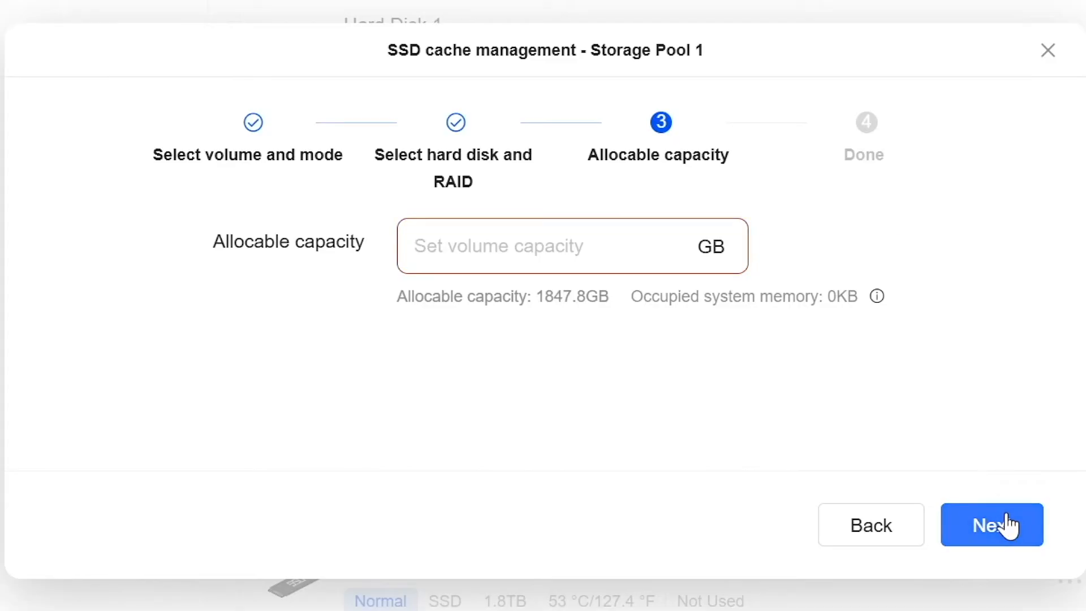
Allocate 1847GB to the cache and apply the reviewed settings.
{"action": "left_click", "coordinate": [992, 525]}
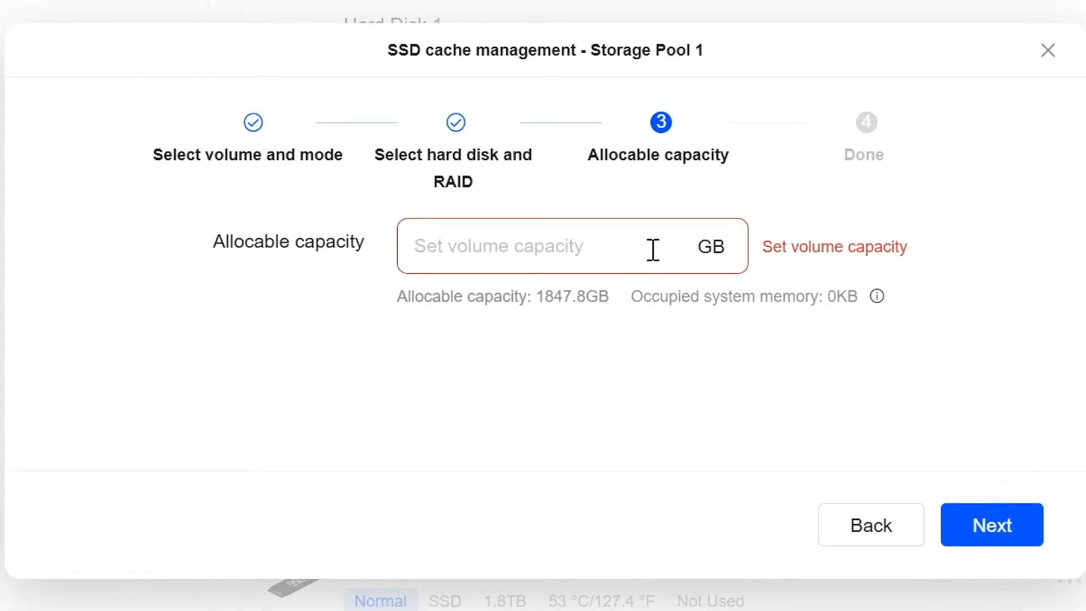
{"action": "type", "text": "1847"}
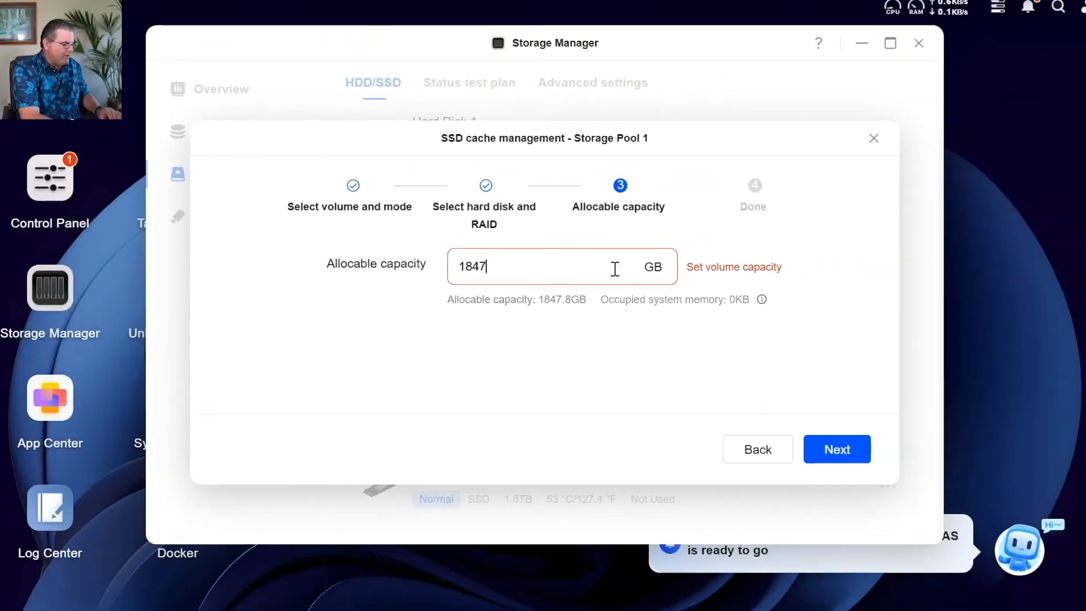
{"action": "left_click", "coordinate": [837, 450]}
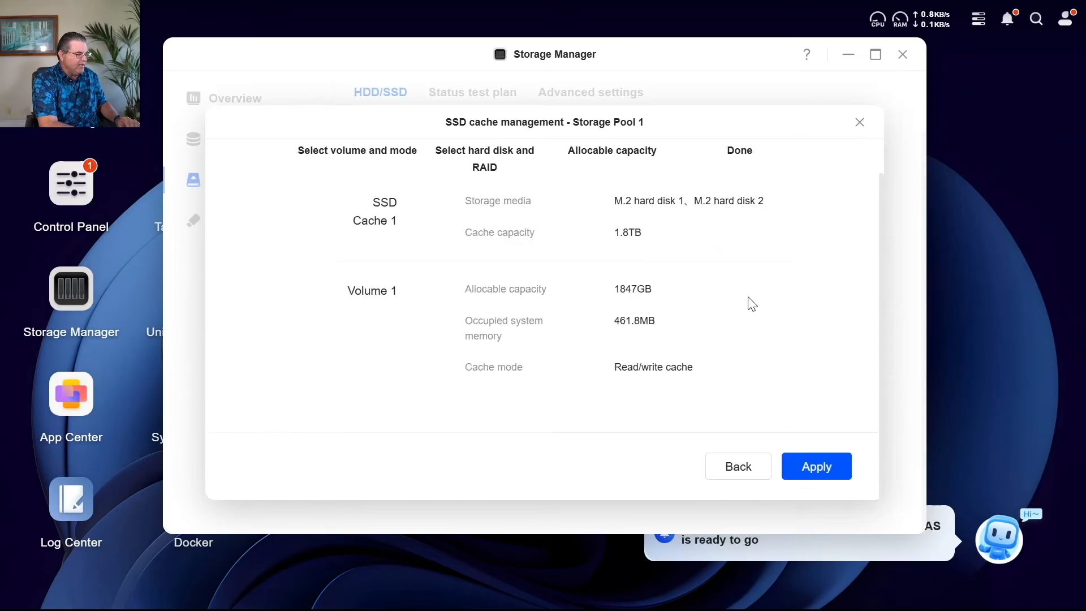
{"action": "mouse_move", "coordinate": [808, 469]}
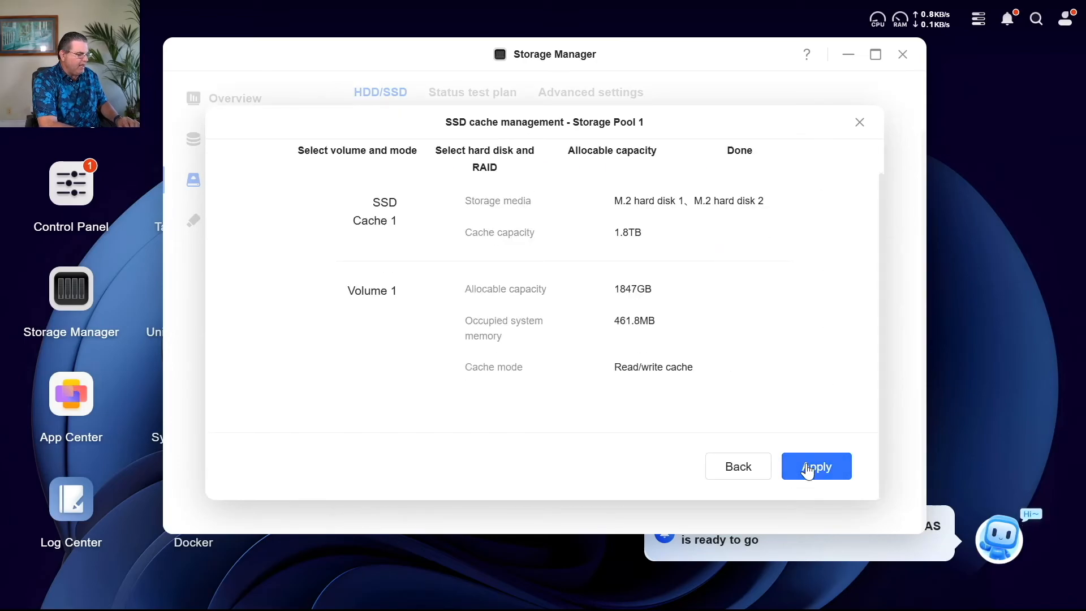
{"action": "left_click", "coordinate": [817, 466]}
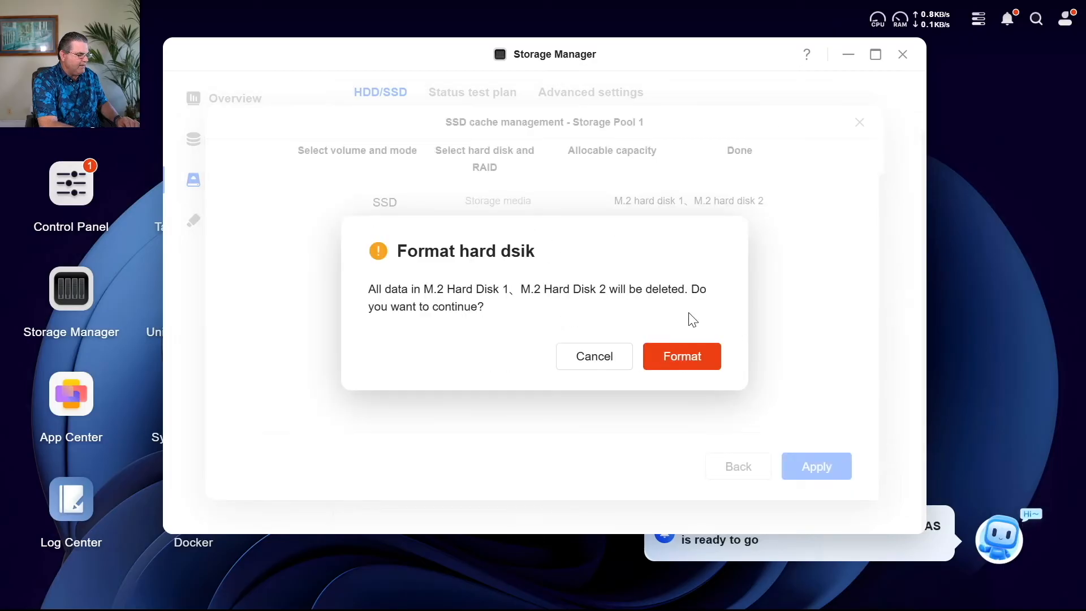
Approve formatting both M.2 disks and validate the account password to create SSD Cache 1.
{"action": "left_click", "coordinate": [681, 357]}
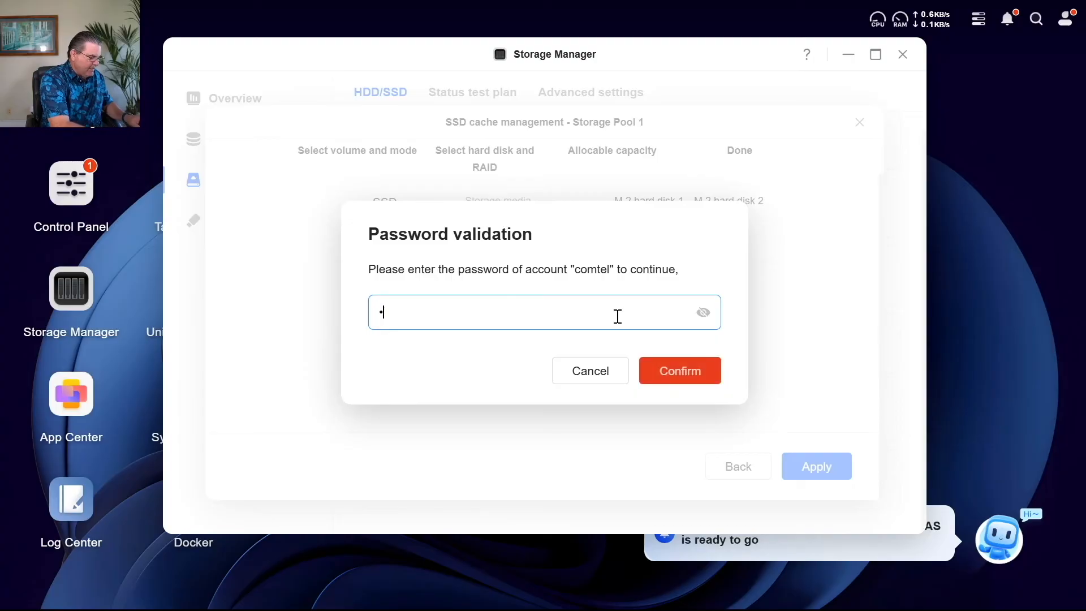
{"action": "type", "text": "••••"}
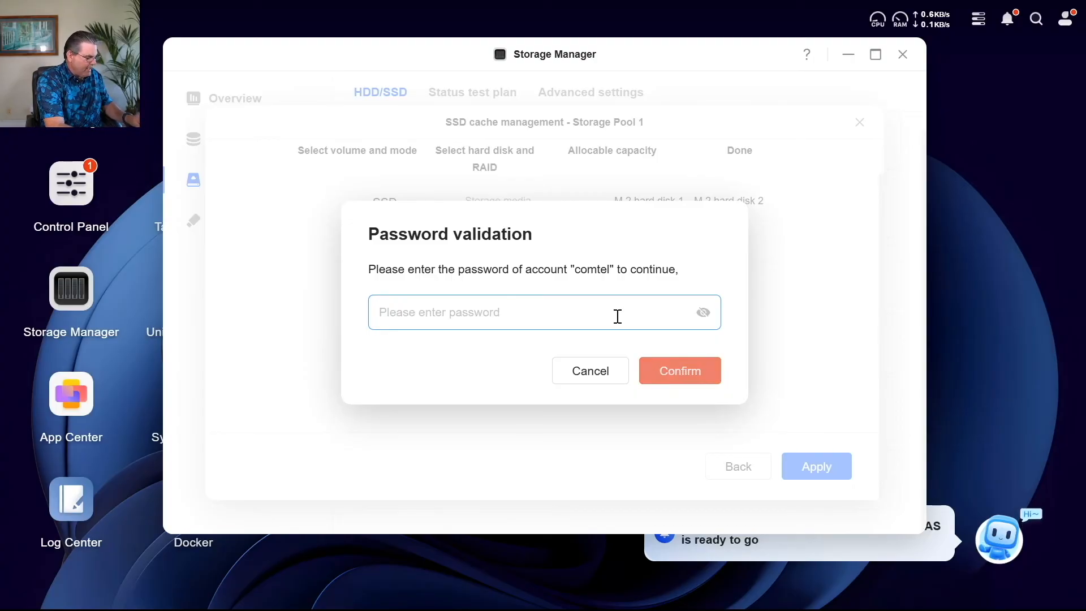
{"action": "type", "text": "password"}
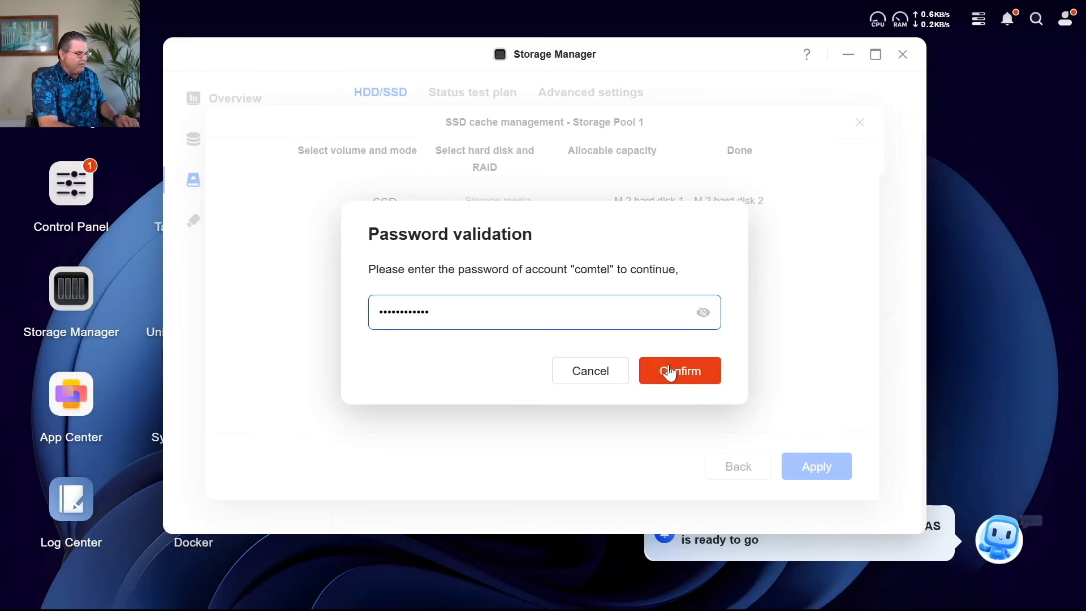
{"action": "left_click", "coordinate": [680, 370]}
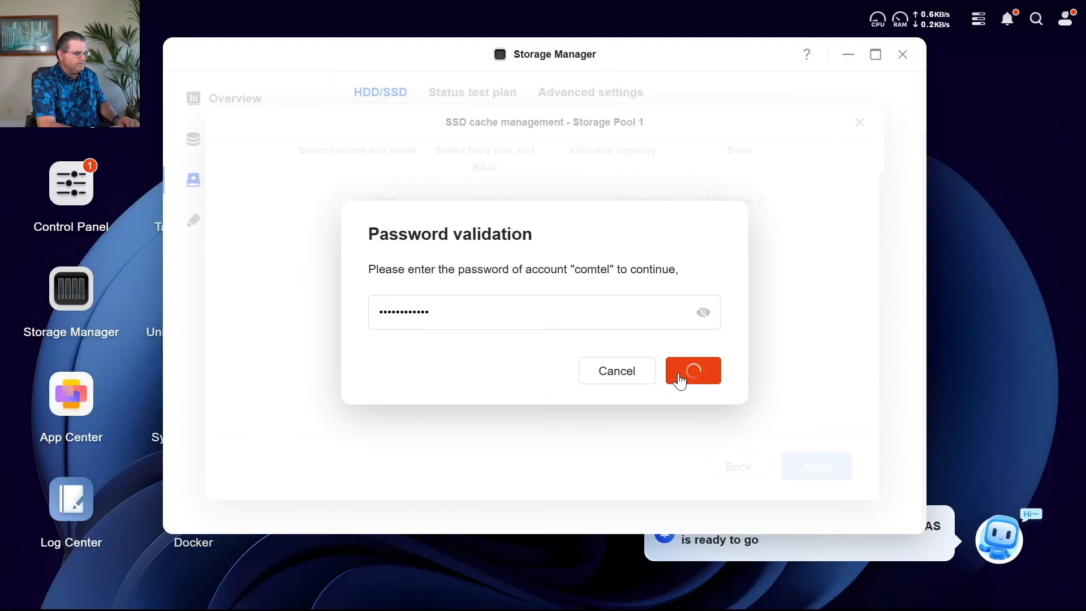
{"action": "left_click", "coordinate": [693, 370]}
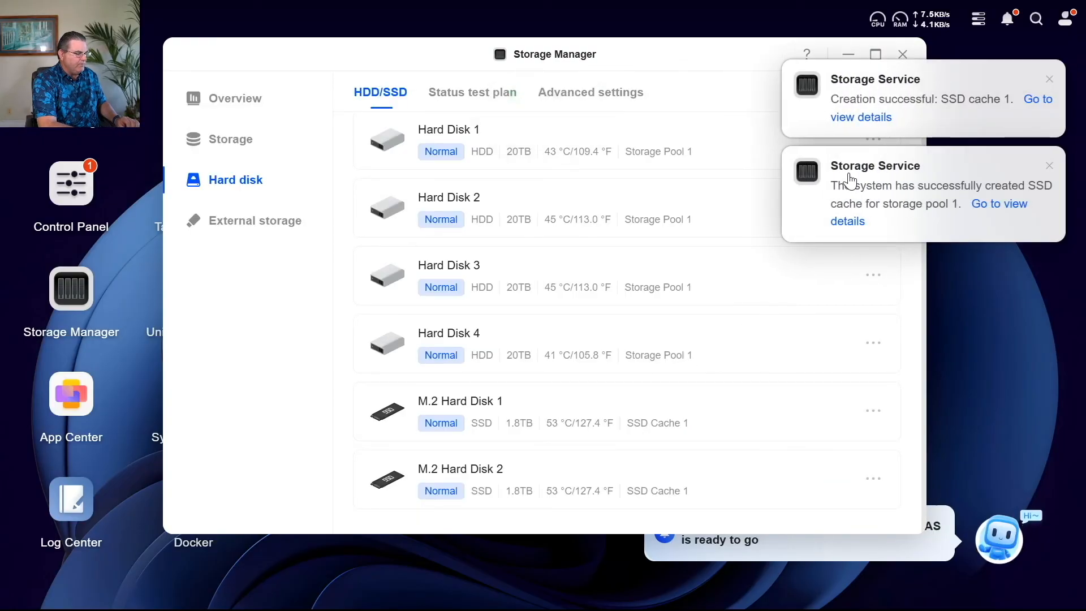
{"action": "mouse_move", "coordinate": [725, 452]}
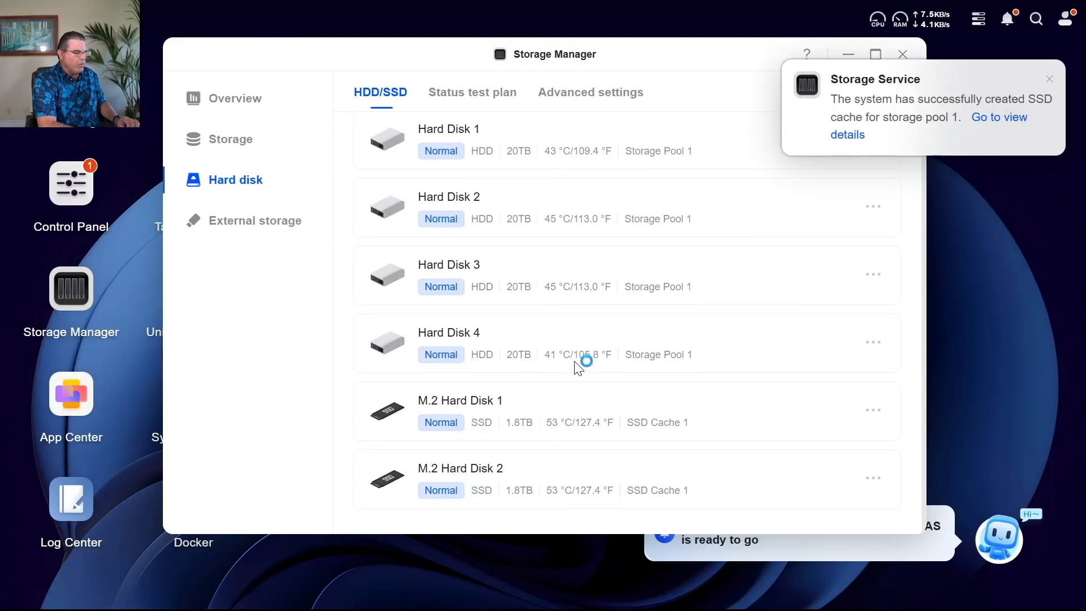
Dismiss the Storage Service cache-creation notification.
{"action": "left_click", "coordinate": [1049, 79]}
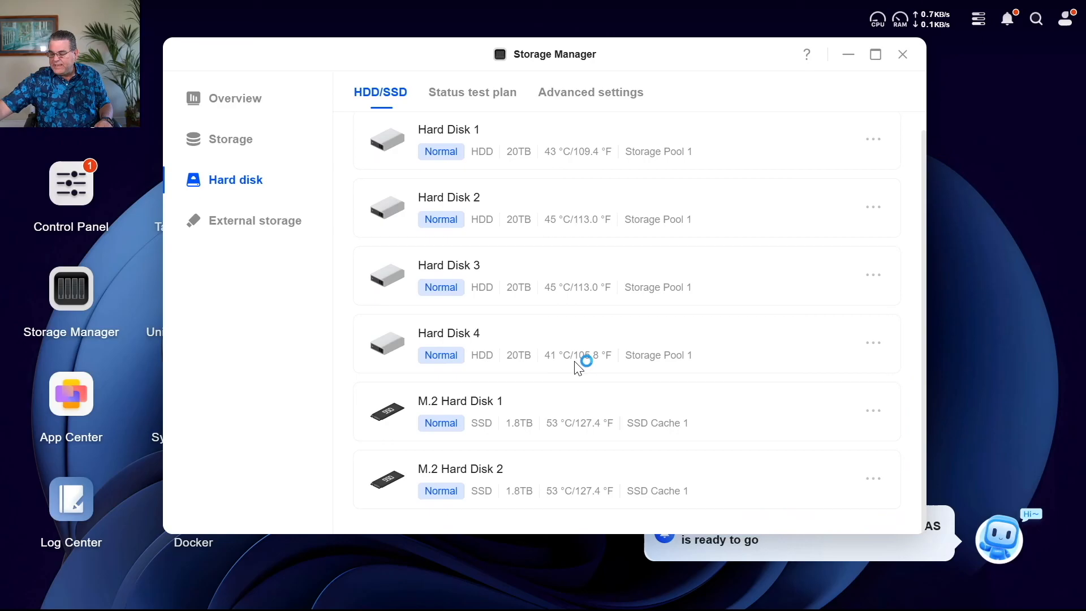